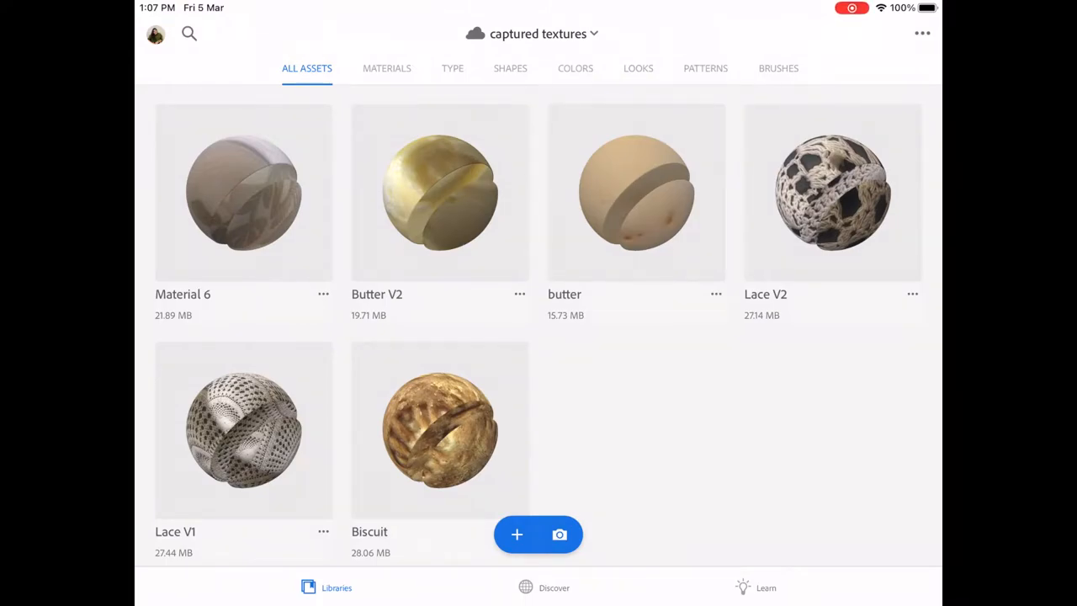
# Capture a new fabric texture from the captured textures library and open it for refinement
pyautogui.click(559, 534)
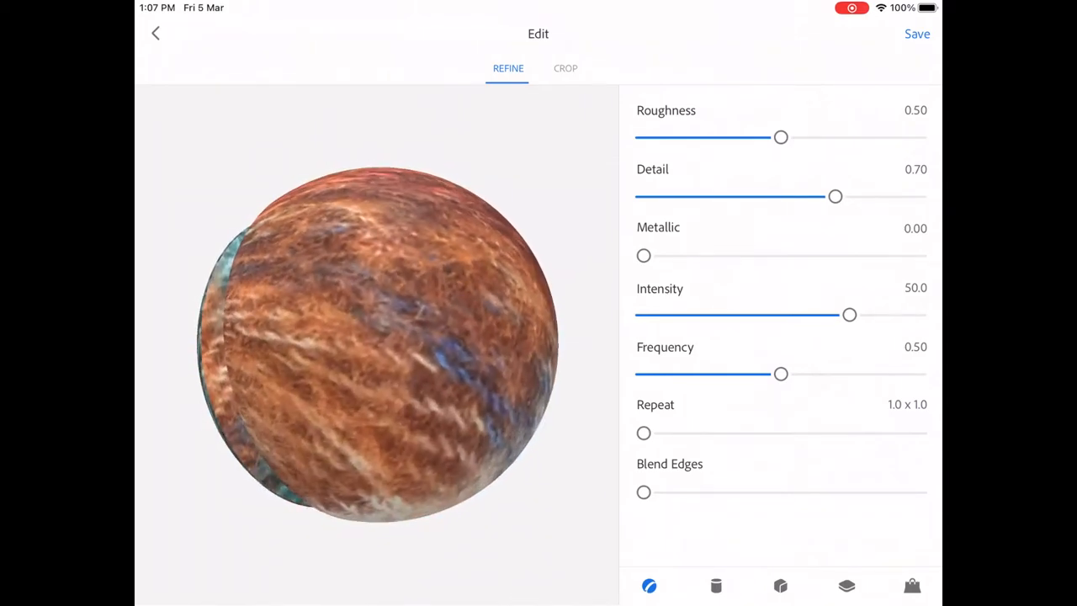
# Raise the material's Roughness to 1.00 and Detail to 1.00
pyautogui.moveTo(780, 137); pyautogui.dragTo(918, 137)
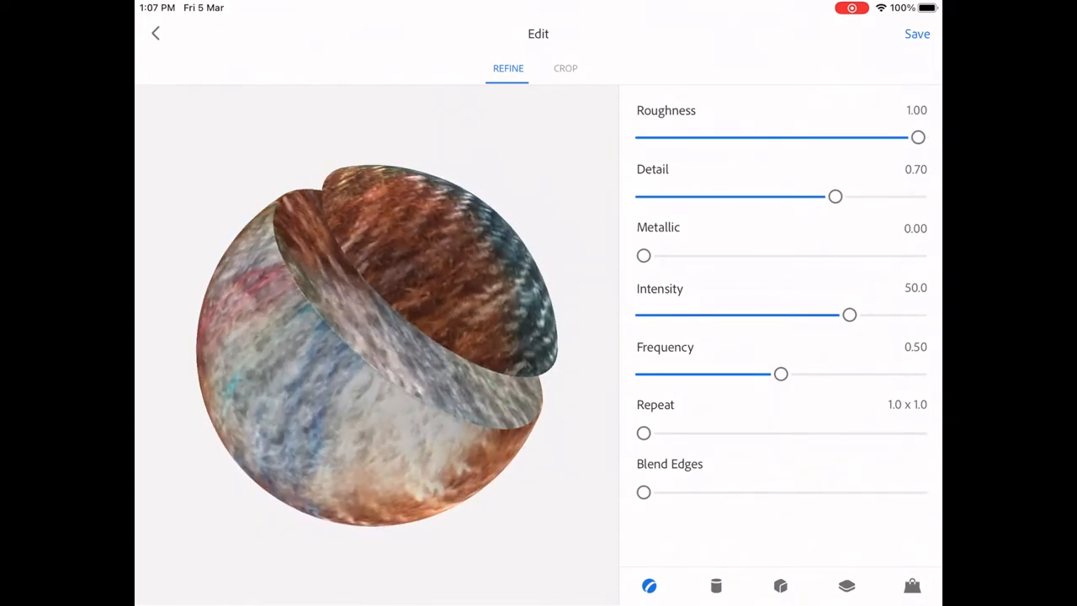
pyautogui.moveTo(835, 196); pyautogui.dragTo(916, 196)
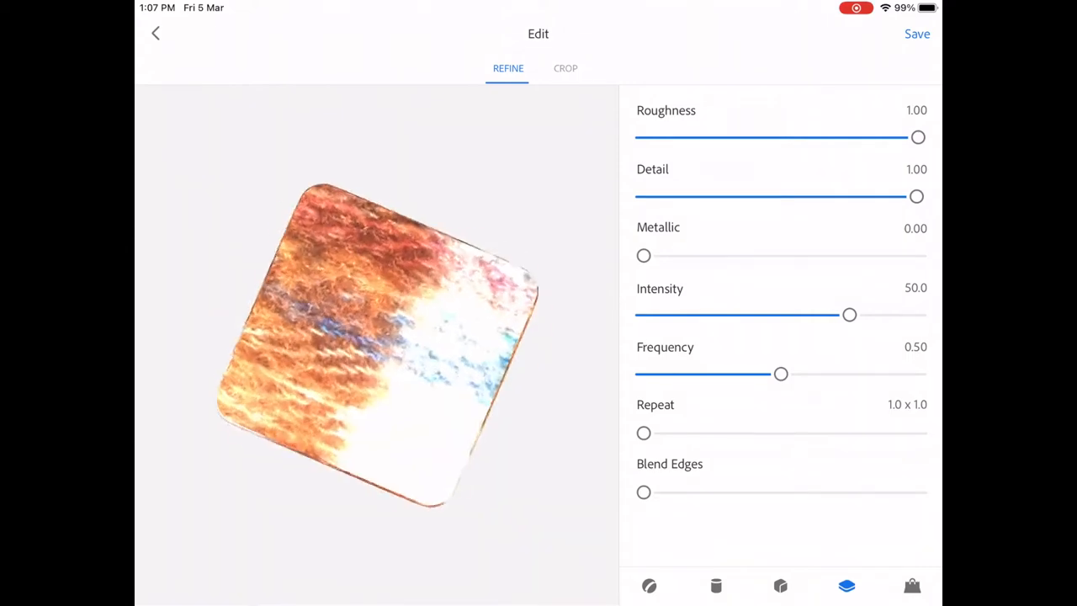
# Preview the refined material on a bag, then back on the sphere
pyautogui.click(912, 585)
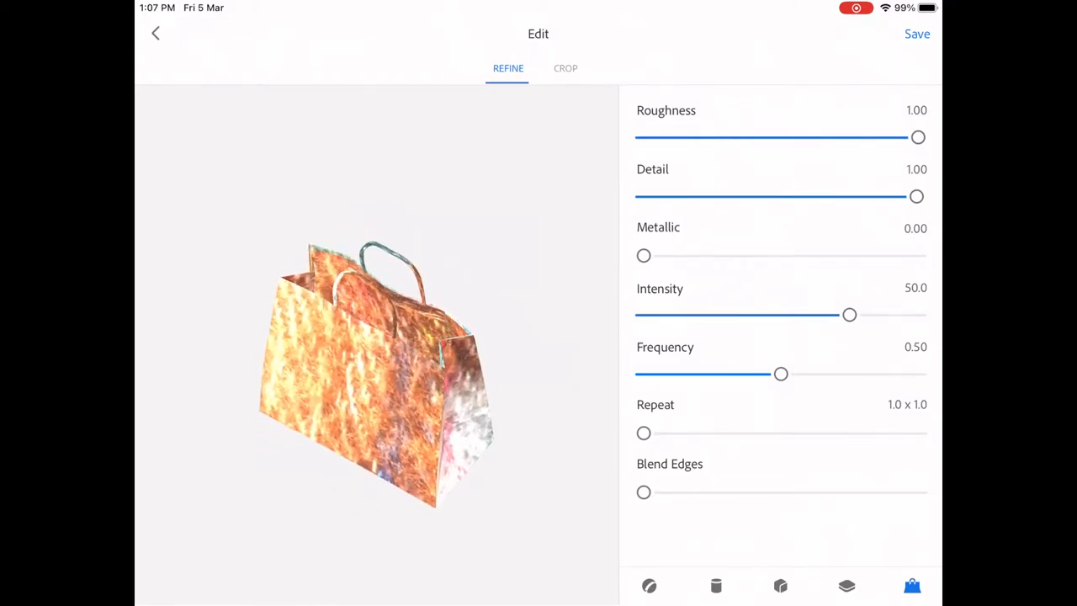
pyautogui.click(649, 585)
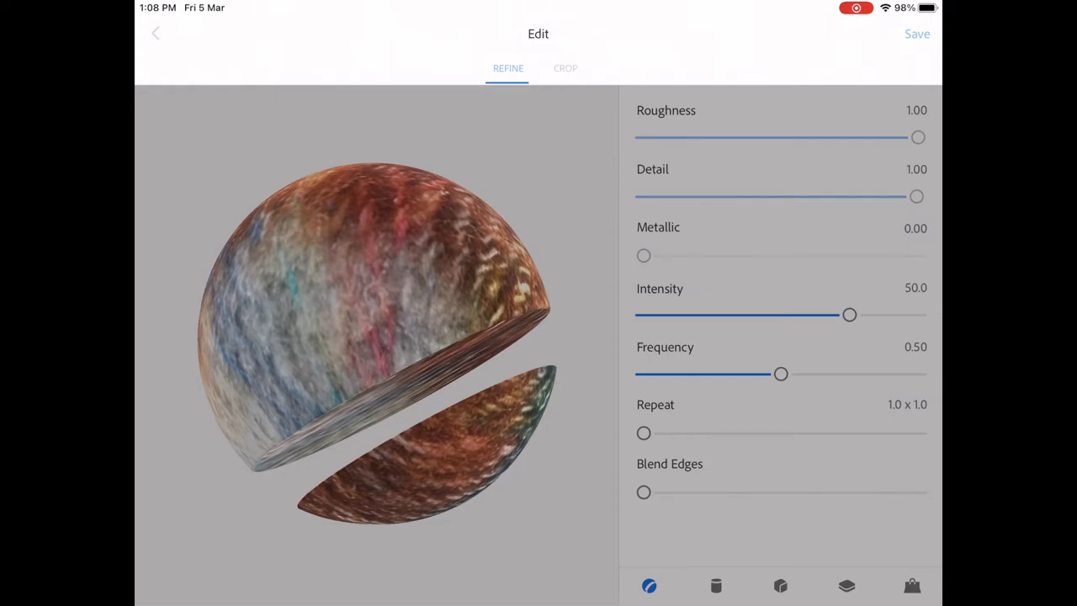
# Save the material as Material 7 to captured textures and begin editing its name
pyautogui.click(917, 34)
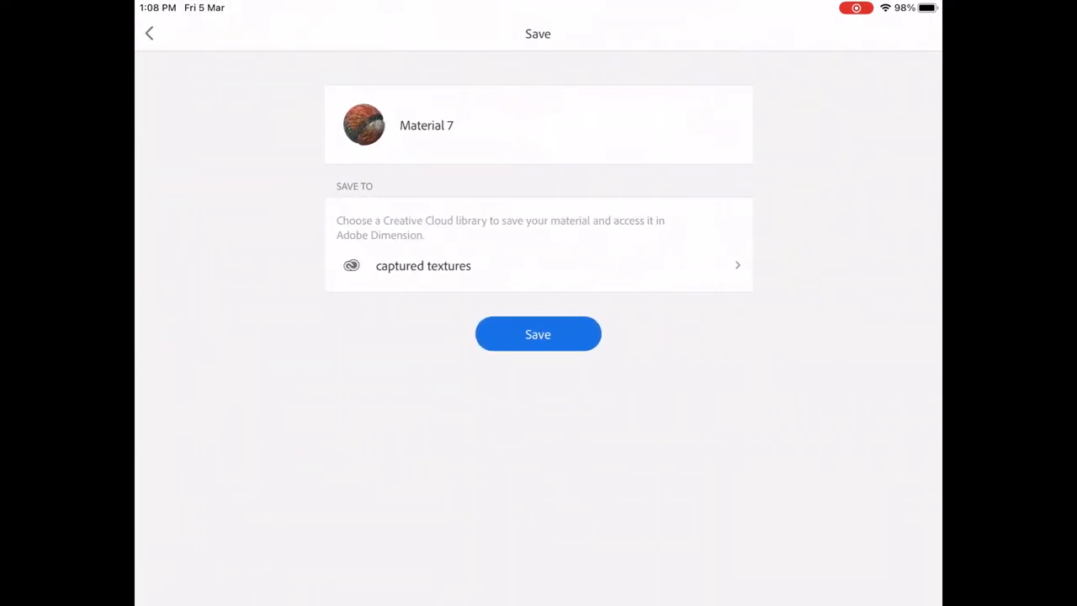
pyautogui.click(426, 125)
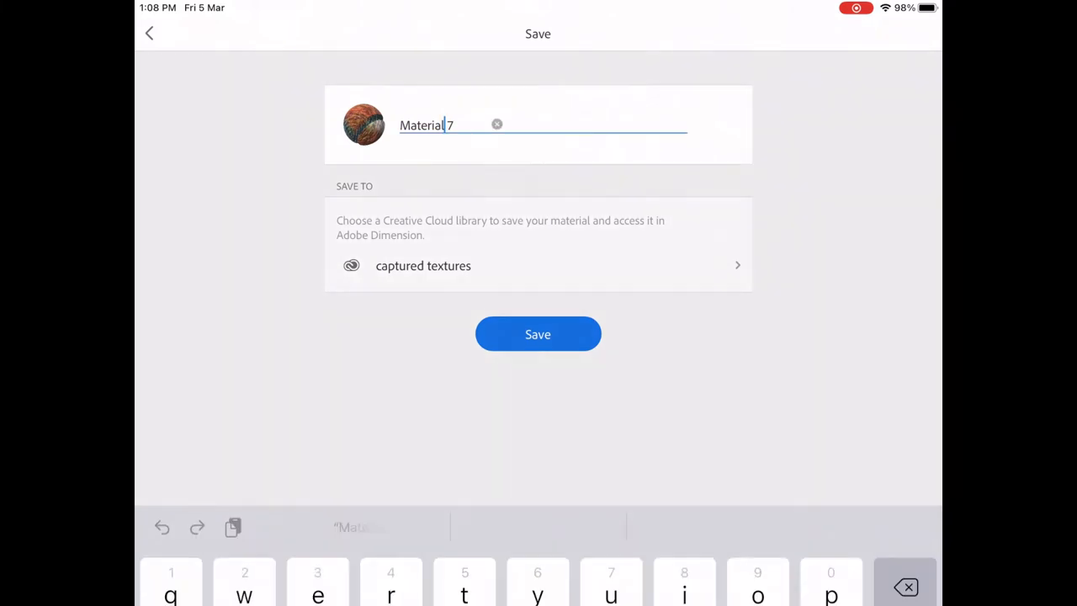